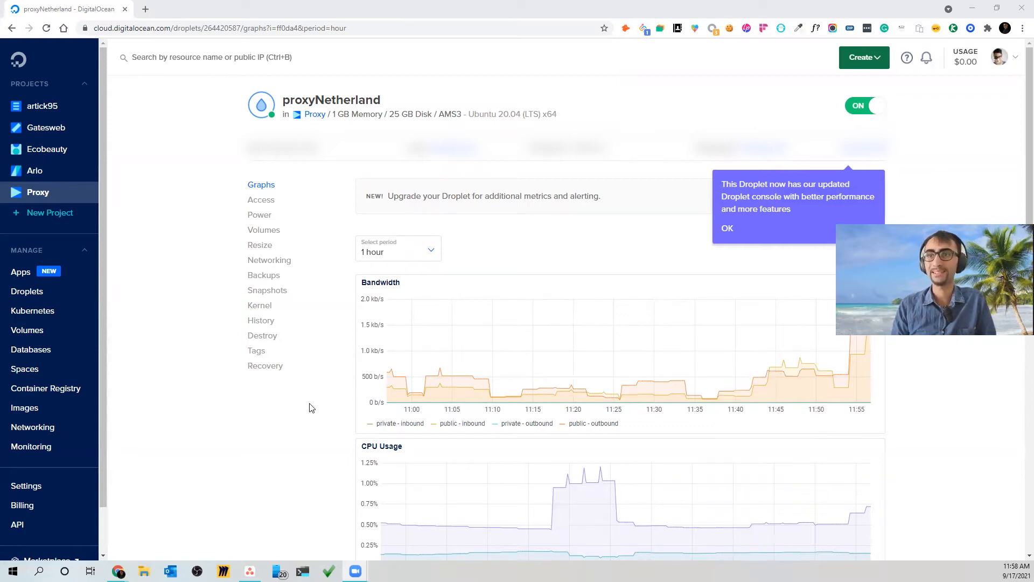
{"action": "mouse_move", "coordinate": [458, 374]}
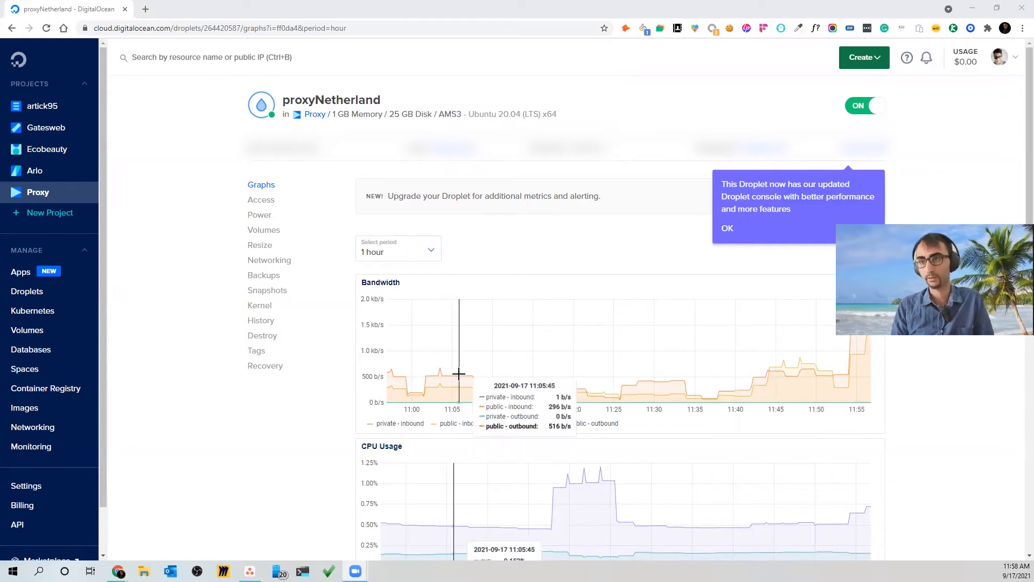
{"action": "mouse_move", "coordinate": [323, 354]}
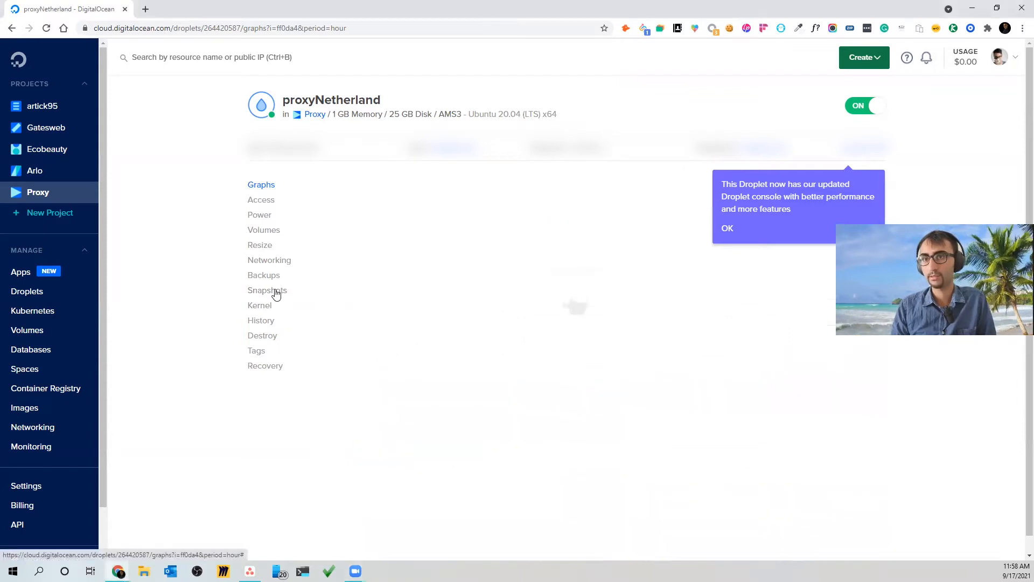
Take a live snapshot of proxyNetherland from its Snapshots section, keeping the default name.
{"action": "left_click", "coordinate": [267, 290]}
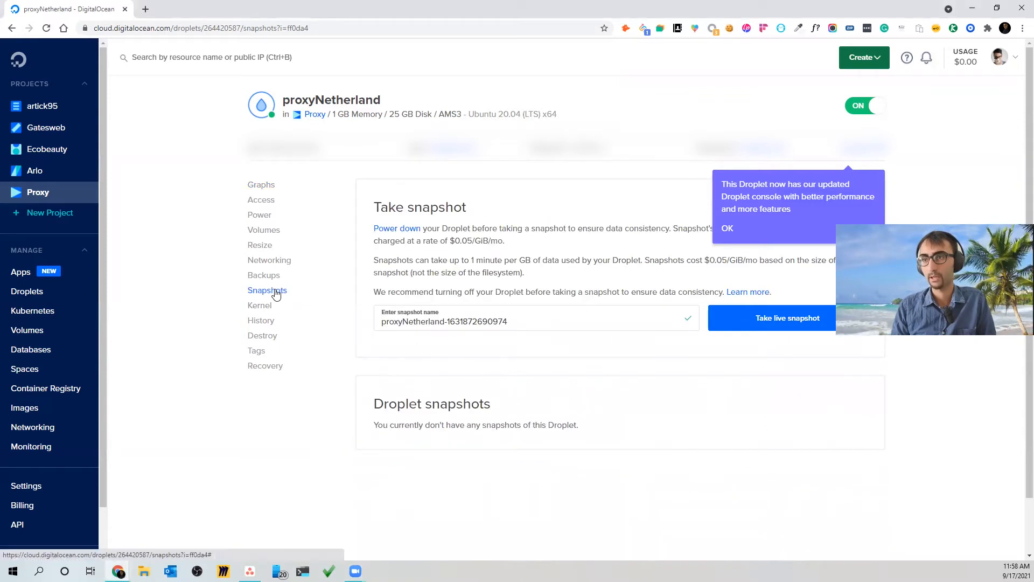
{"action": "mouse_move", "coordinate": [808, 319]}
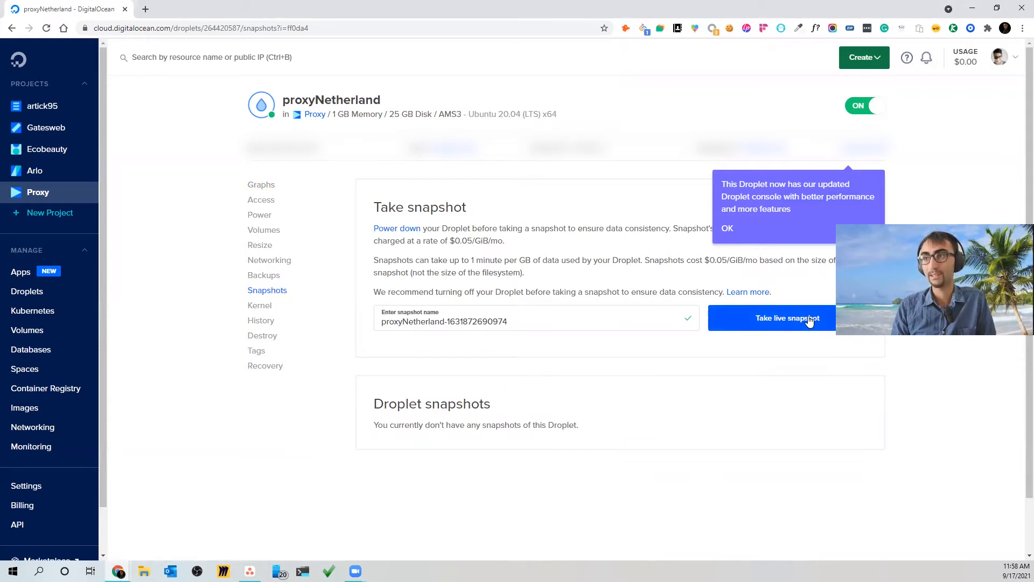
{"action": "left_click", "coordinate": [787, 318]}
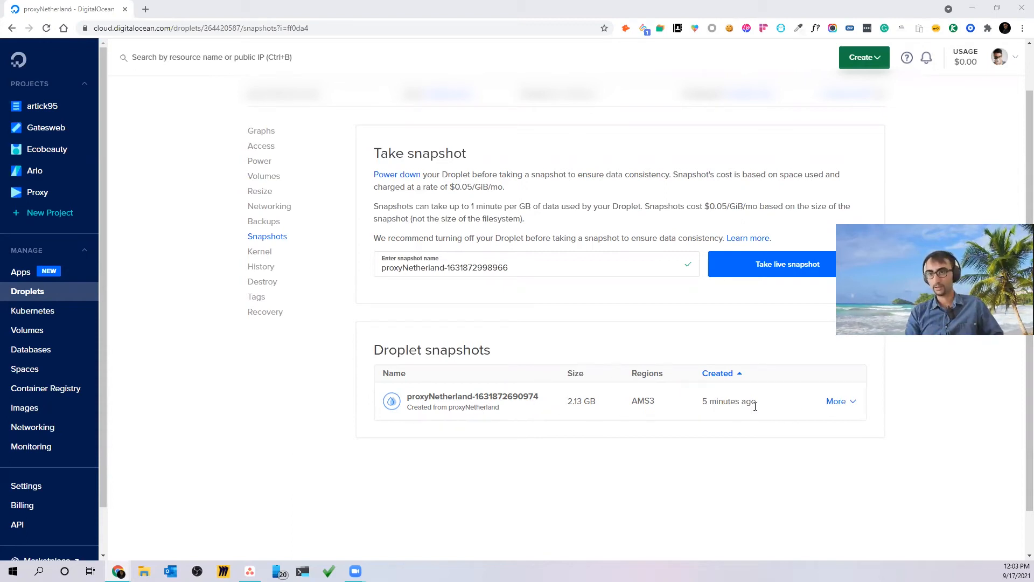
From the new snapshot's More menu, go to the Create Droplets page.
{"action": "left_click", "coordinate": [836, 400]}
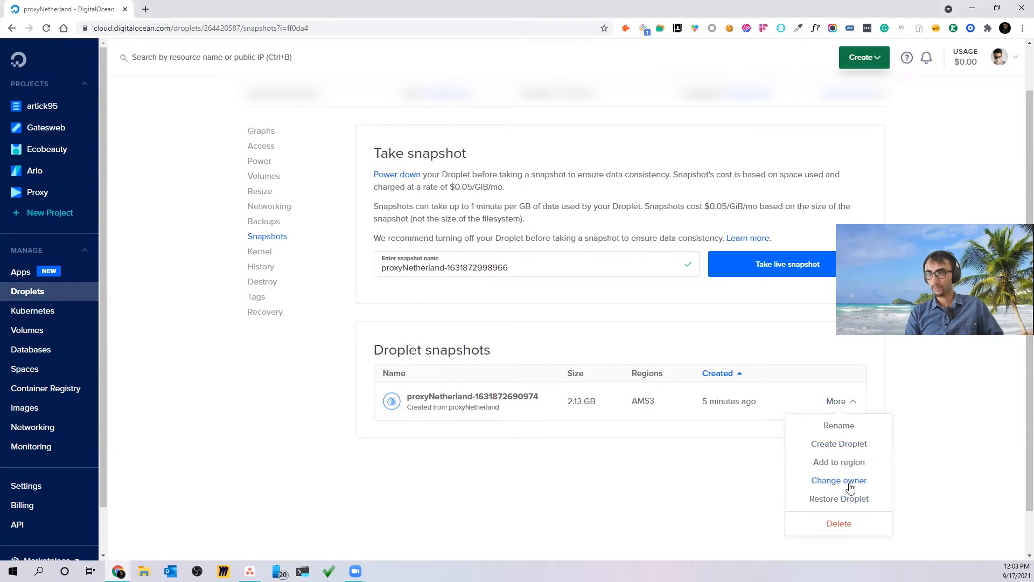
{"action": "left_click", "coordinate": [838, 480]}
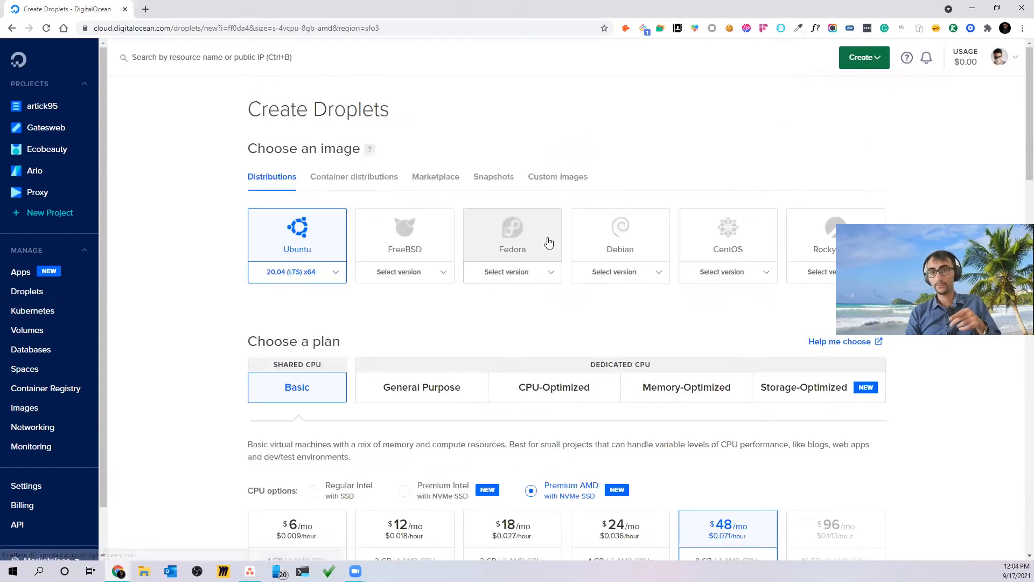
Show the Snapshots image choices, including the proxyNetherland snapshot, under Choose an image.
{"action": "left_click", "coordinate": [494, 177]}
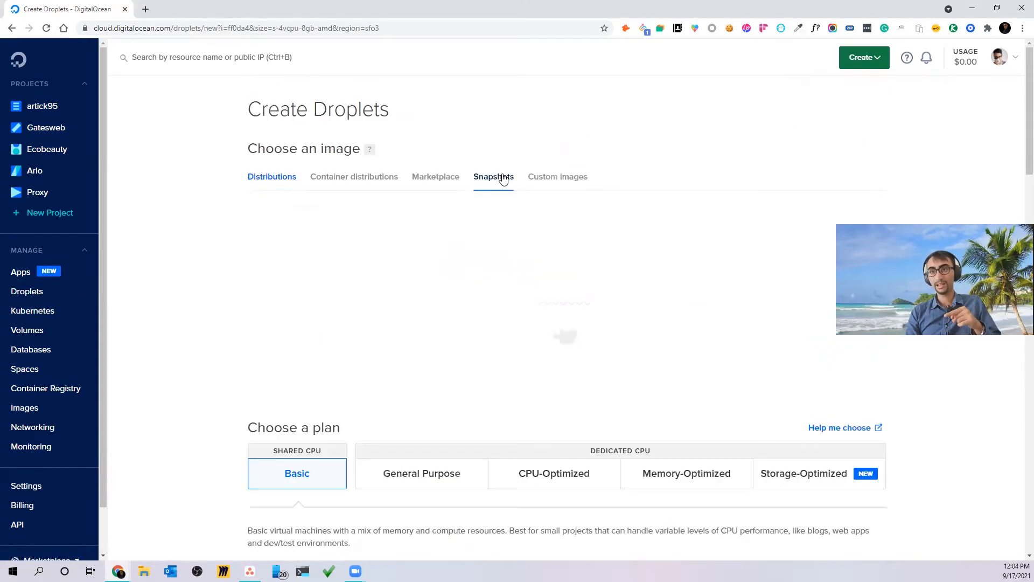
{"action": "left_click", "coordinate": [494, 177]}
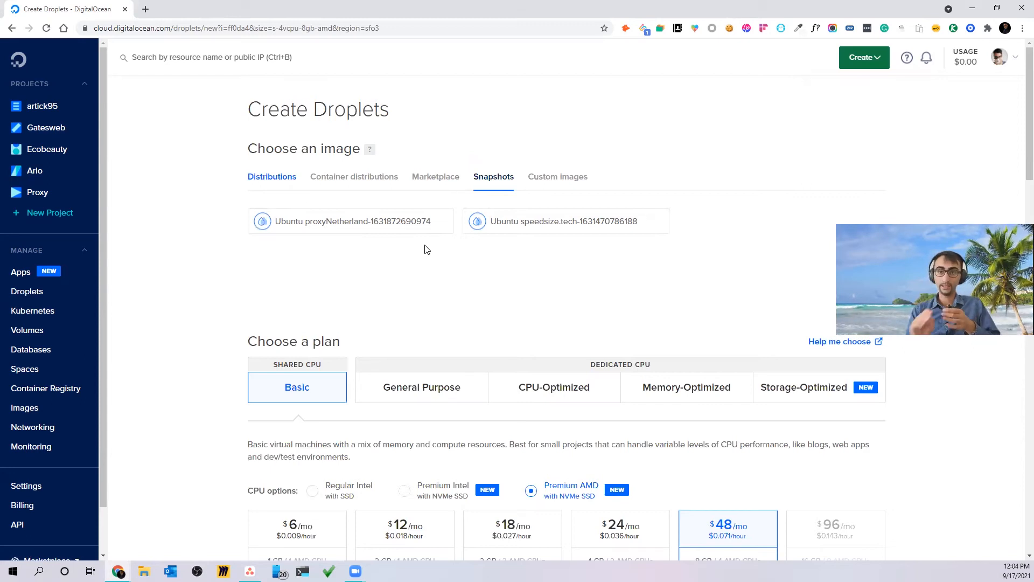
{"action": "mouse_move", "coordinate": [504, 274]}
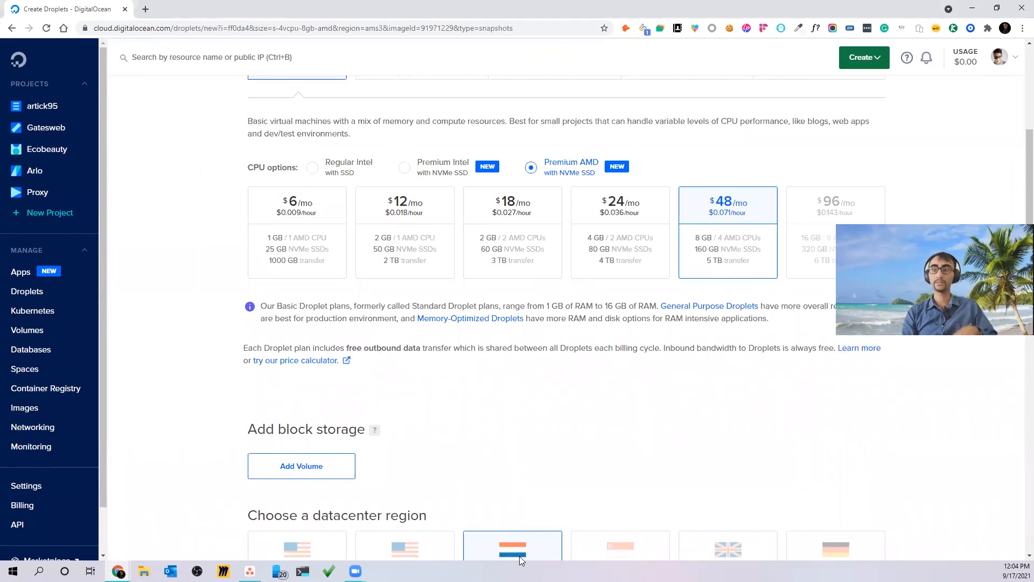
{"action": "mouse_move", "coordinate": [673, 549]}
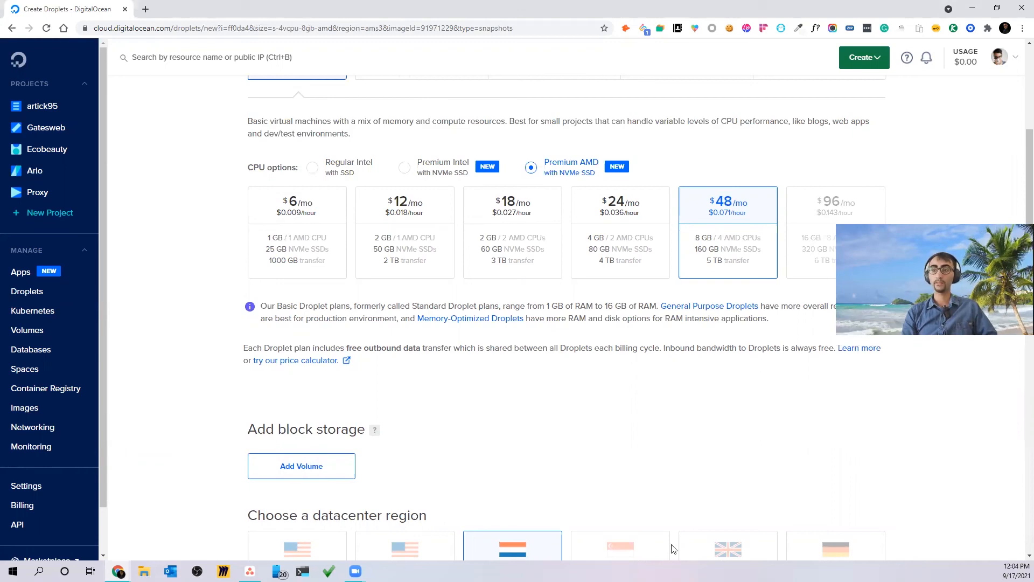